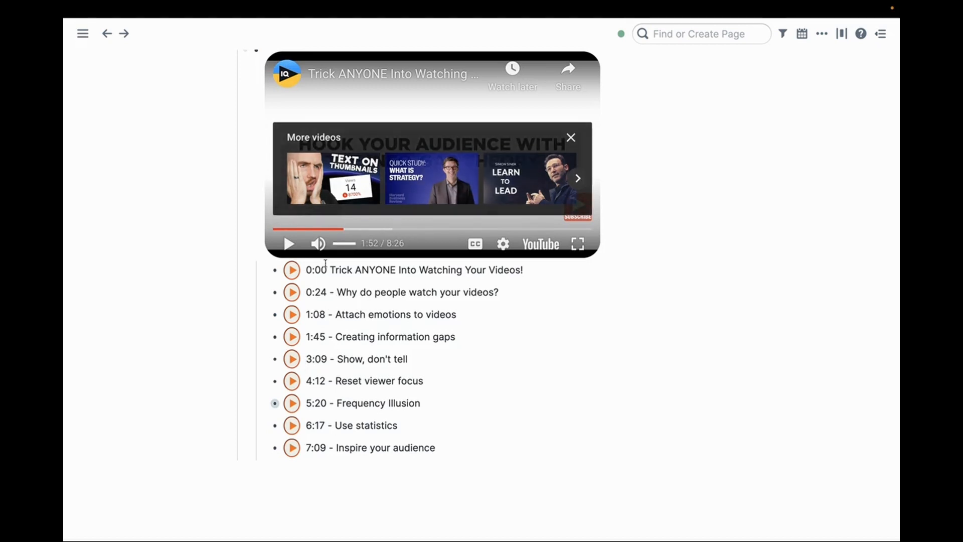
- Add a nested note 'leave notes' under the 3:09 - Show, don't tell chapter
left_click(570, 137)
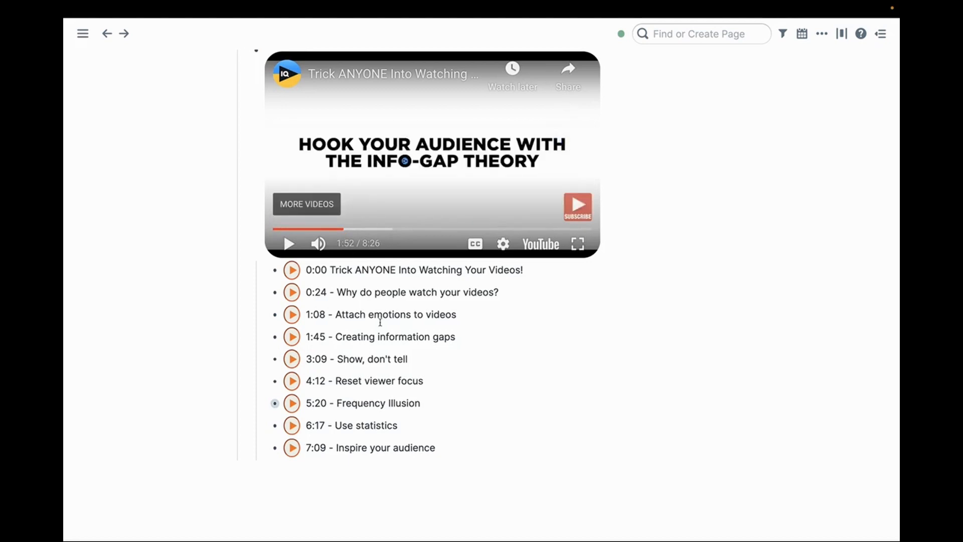
type("leave notes")
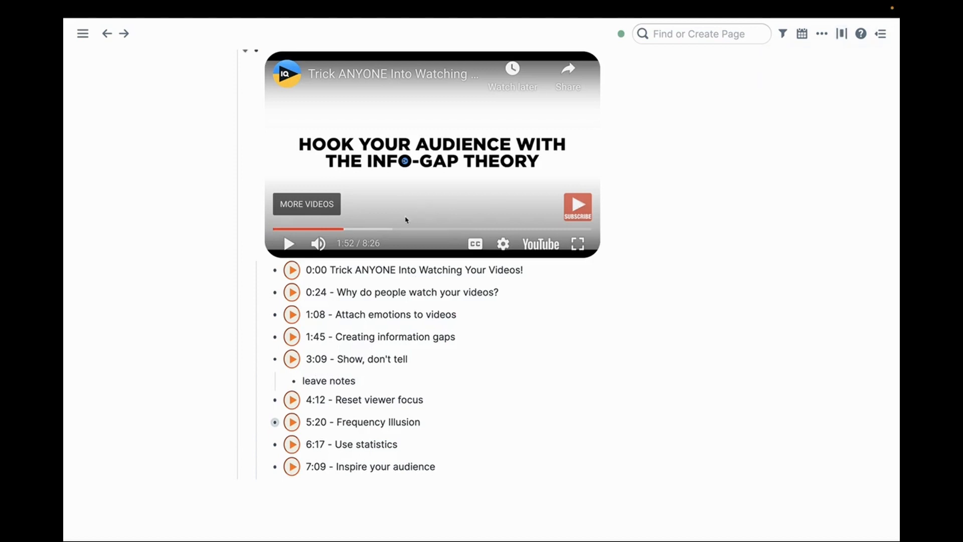
mouse_move(410, 211)
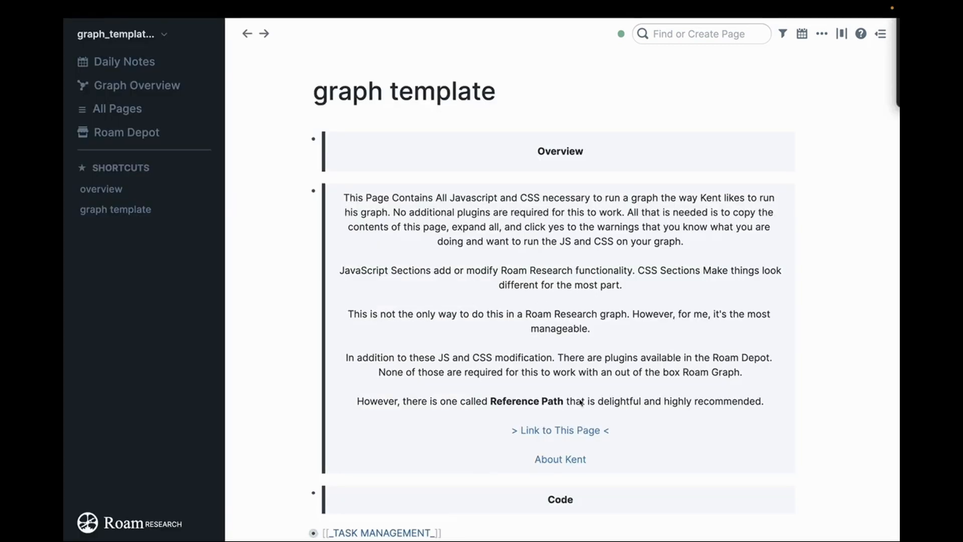
- Scroll through the graph template page's Overview down to the Code section
scroll("down", 3)
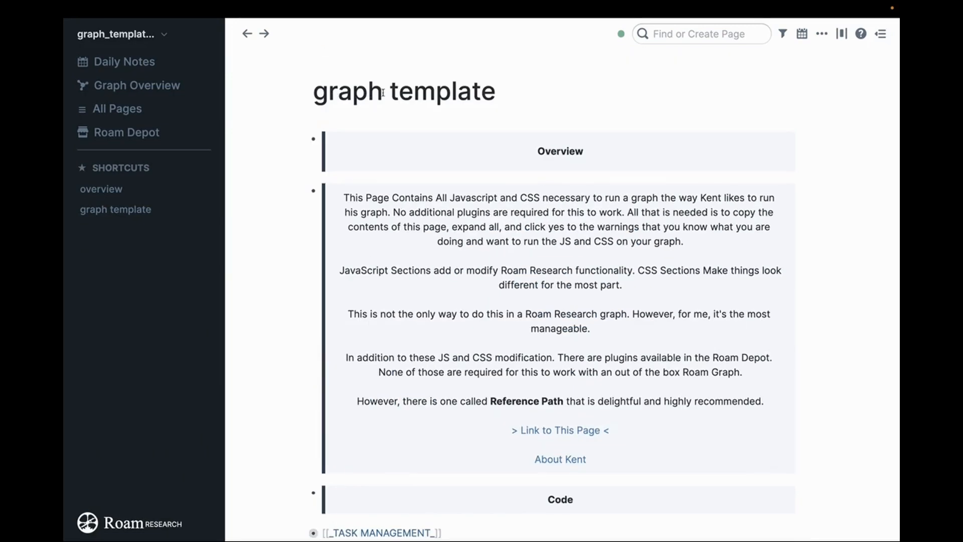
scroll("down", 3)
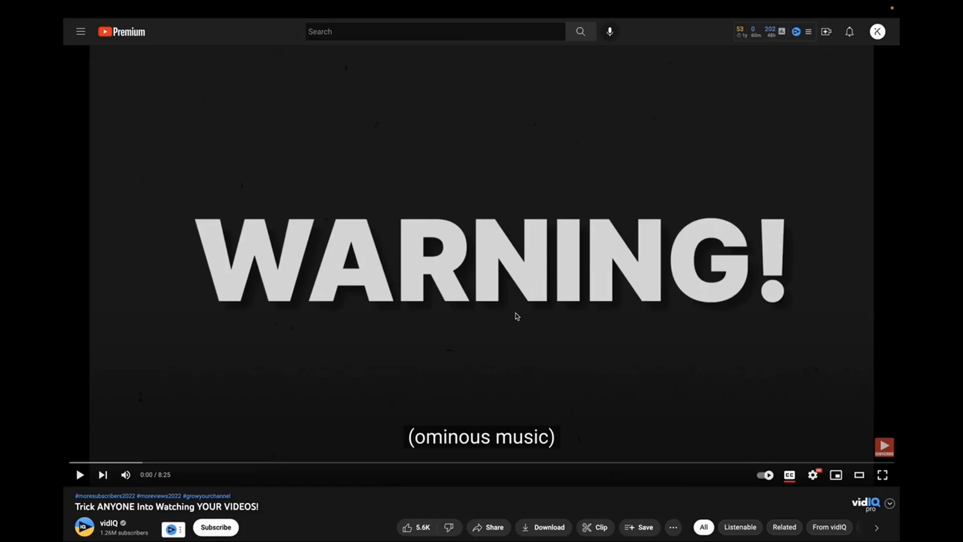
mouse_move(533, 316)
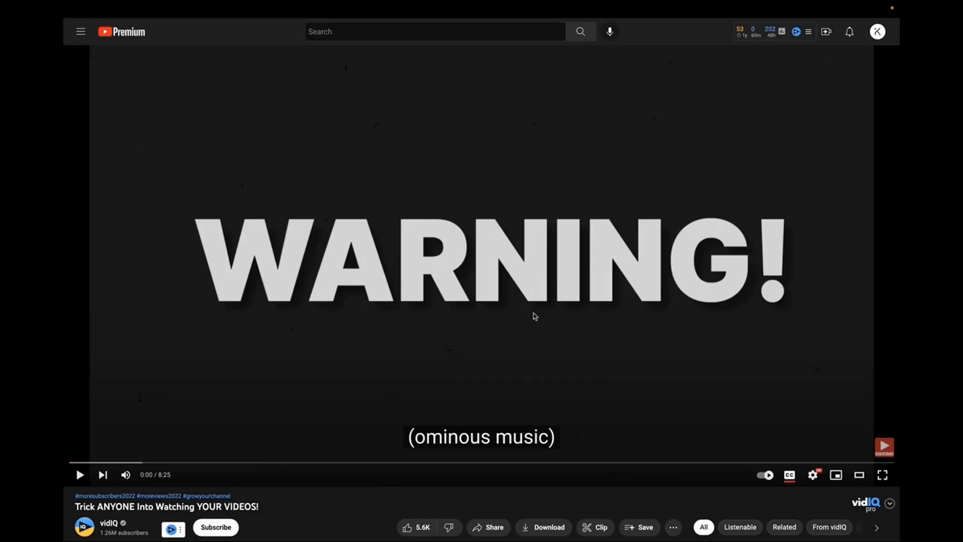
- Copy the short share link of the Trick ANYONE Into Watching YOUR VIDEOS! video
scroll("down", 3)
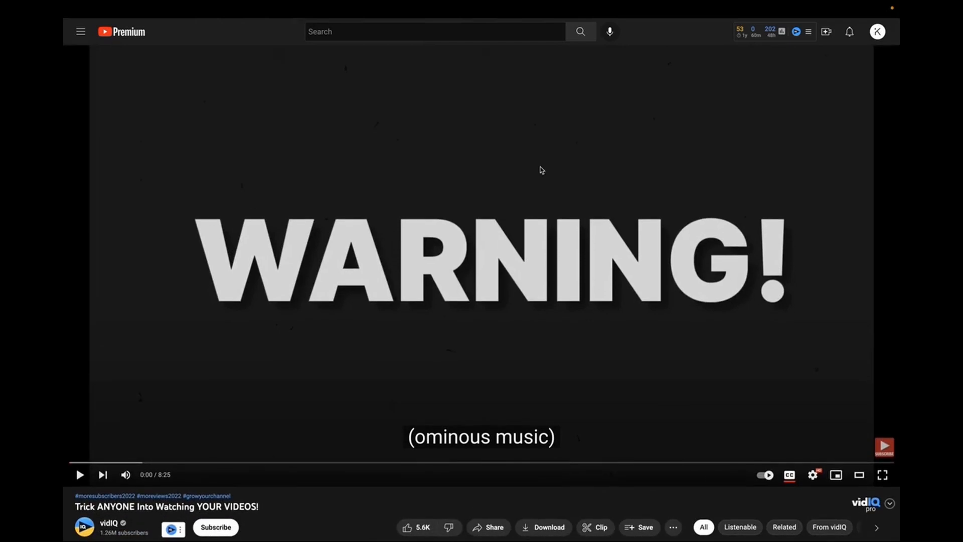
scroll("down", 3)
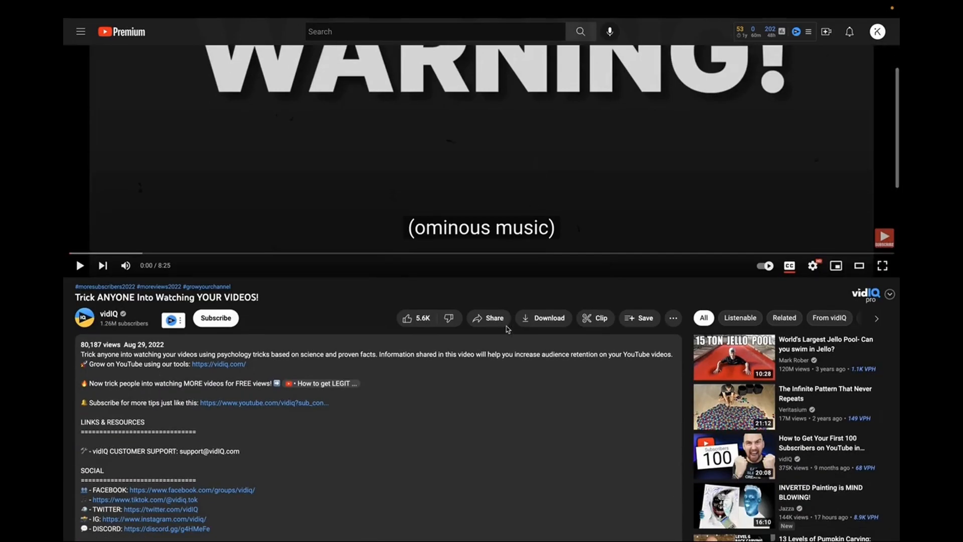
left_click(489, 318)
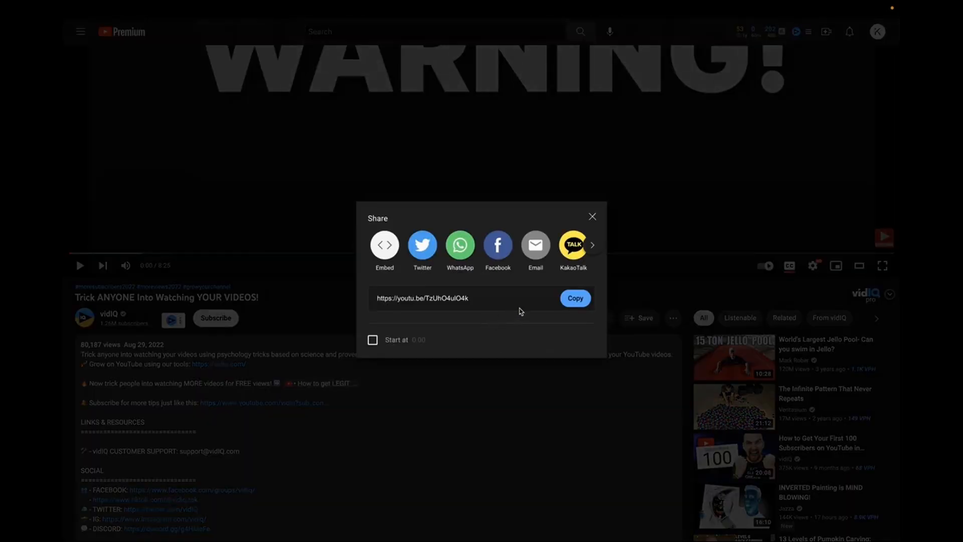
left_click(575, 298)
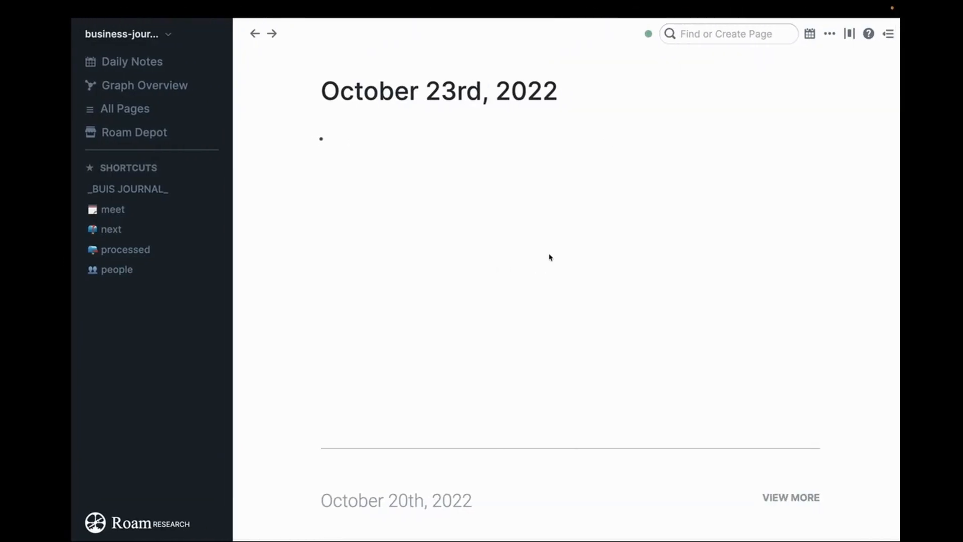
- Insert the current time 11:09 in the daily note with a '#watched Youtube Video' child block
type("/ti")
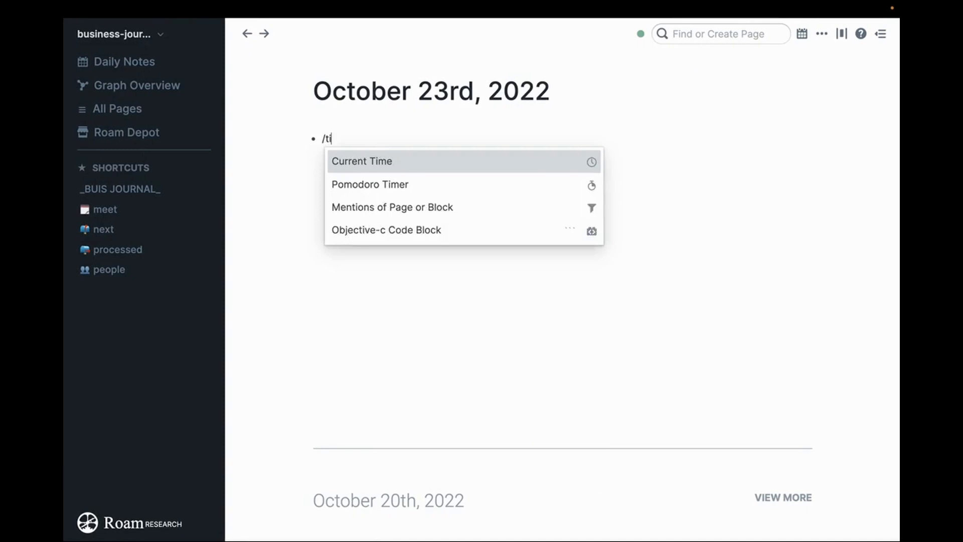
left_click(362, 161)
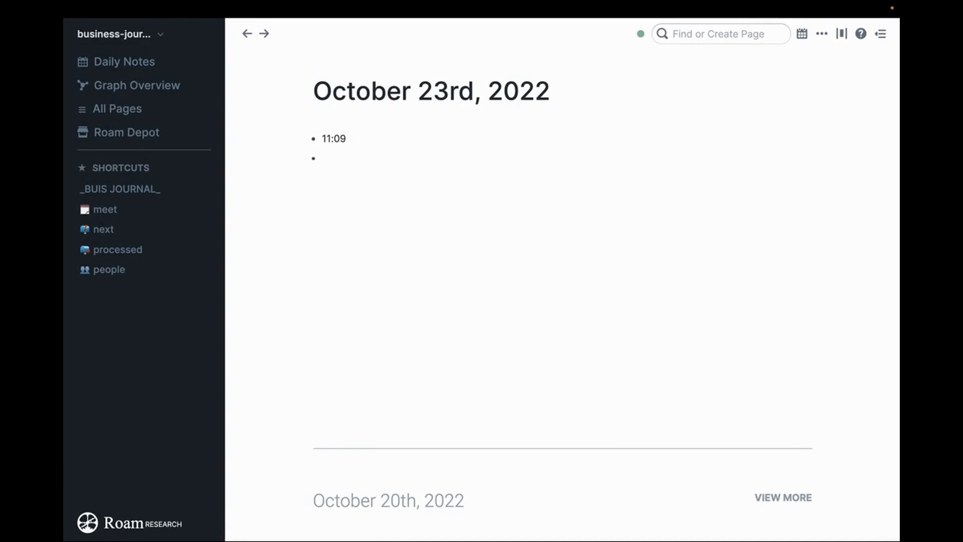
type("#watch")
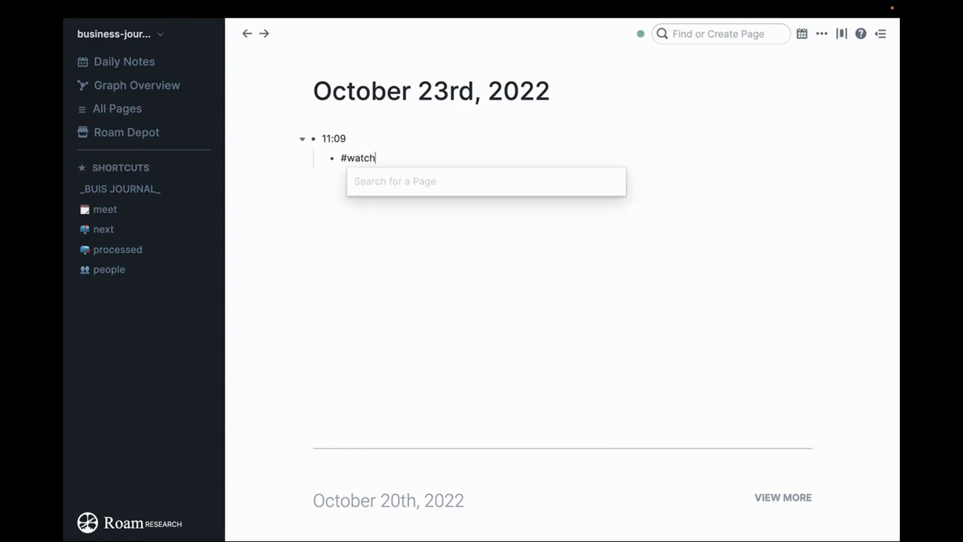
type("ed Youtube Video")
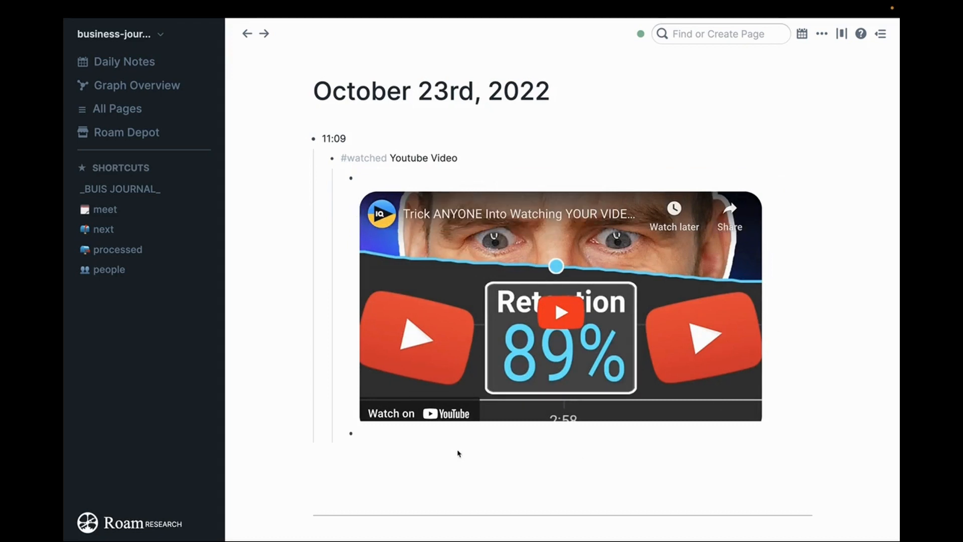
mouse_move(562, 450)
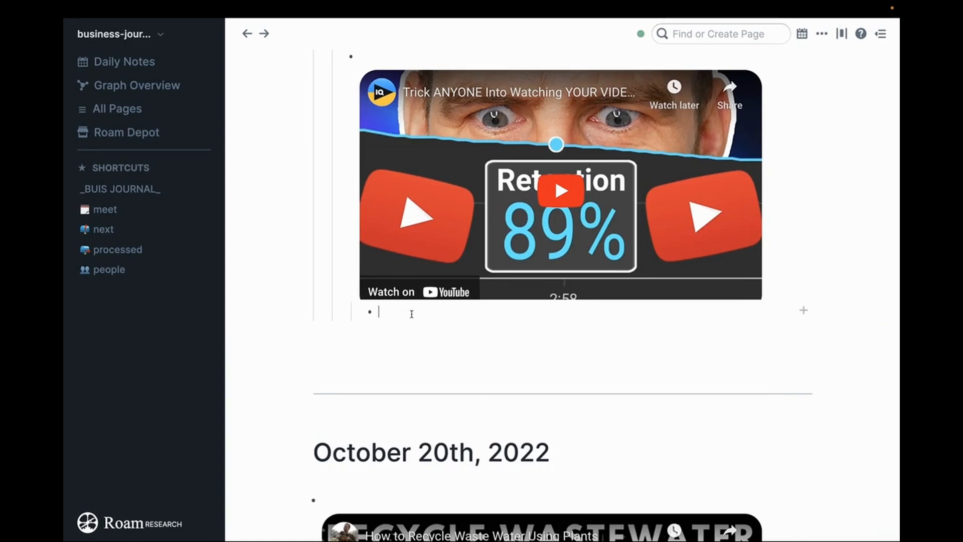
- Paste the chapter list from 0:00 under the video and split it into separate timestamp blocks
type("0:00 - Trick ANYONE Into Watching Your Videos!")
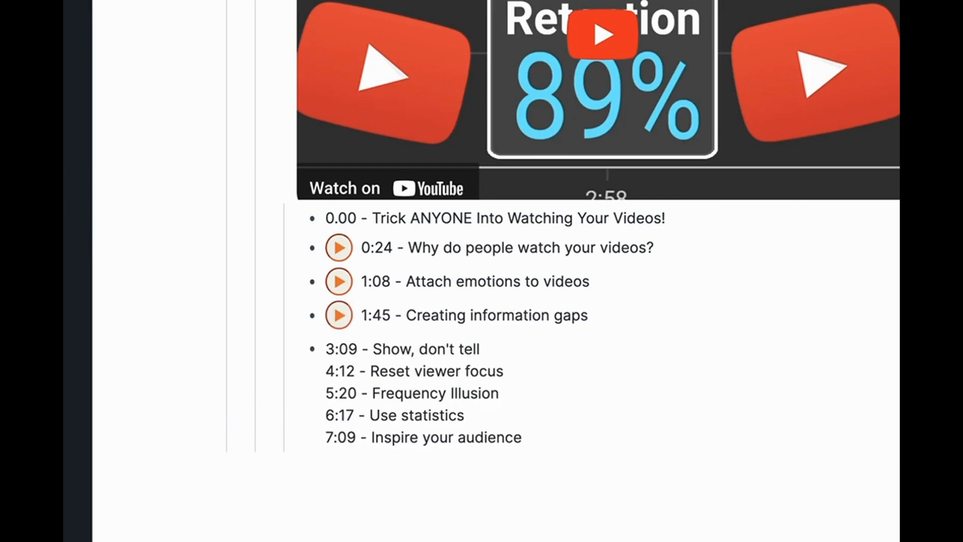
left_click(479, 349)
type("0:00 - Introduction")
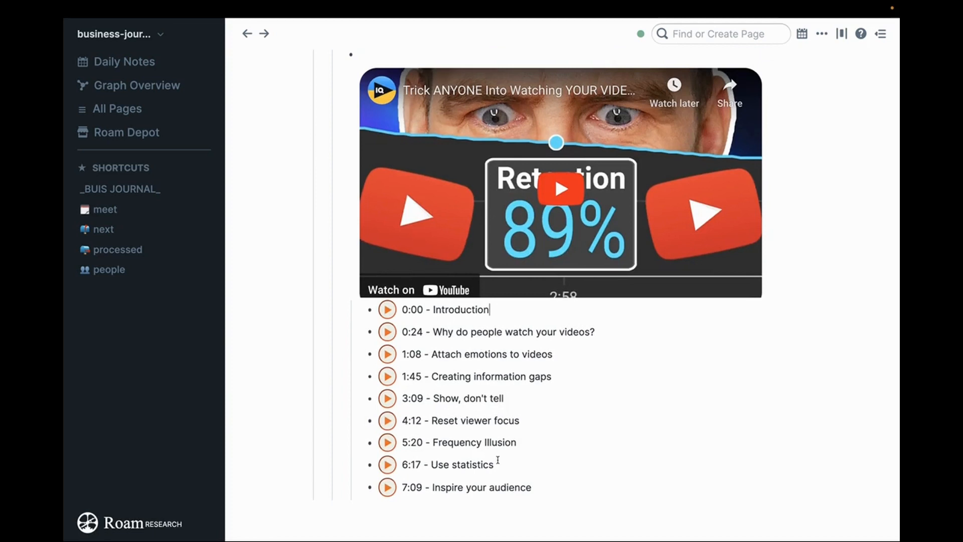
- Add notes 'Notes on creating information gaps' and 'Notes on show don't tell' under the 1:45 and 3:09 chapters
left_click(560, 188)
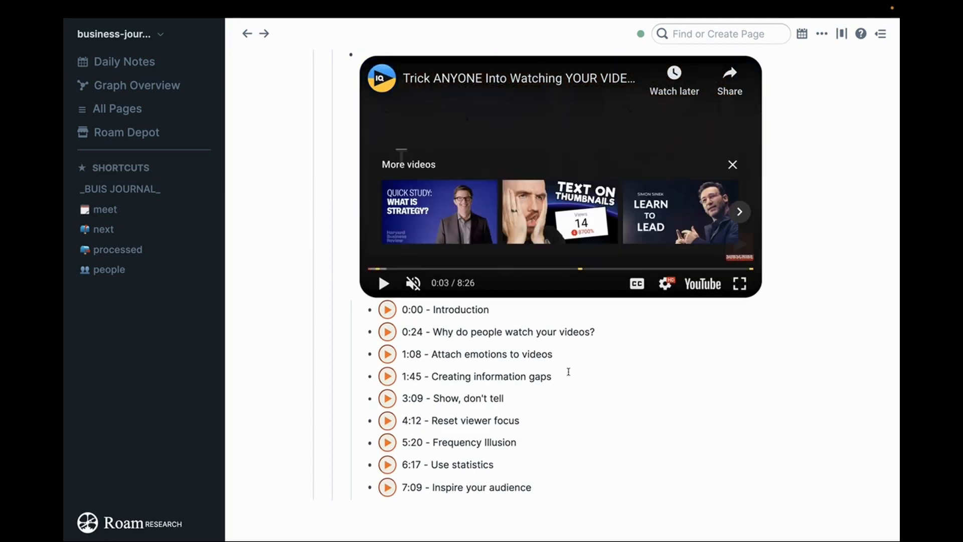
type("Notes o")
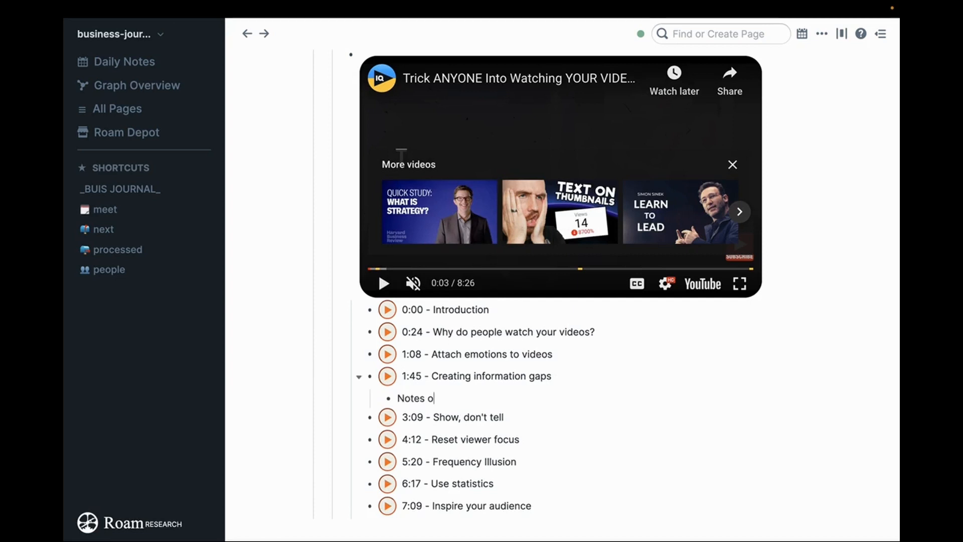
type("n creating information g")
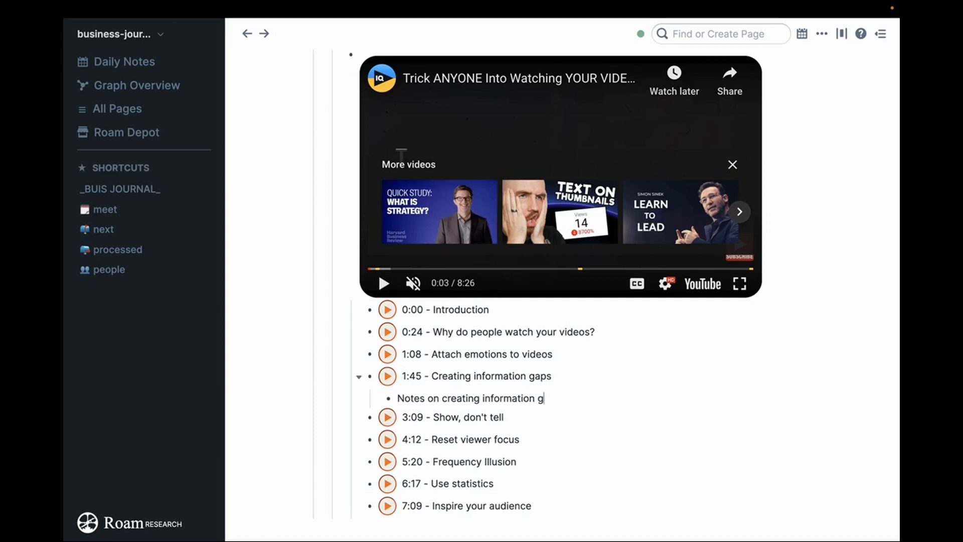
type("Notes on show")
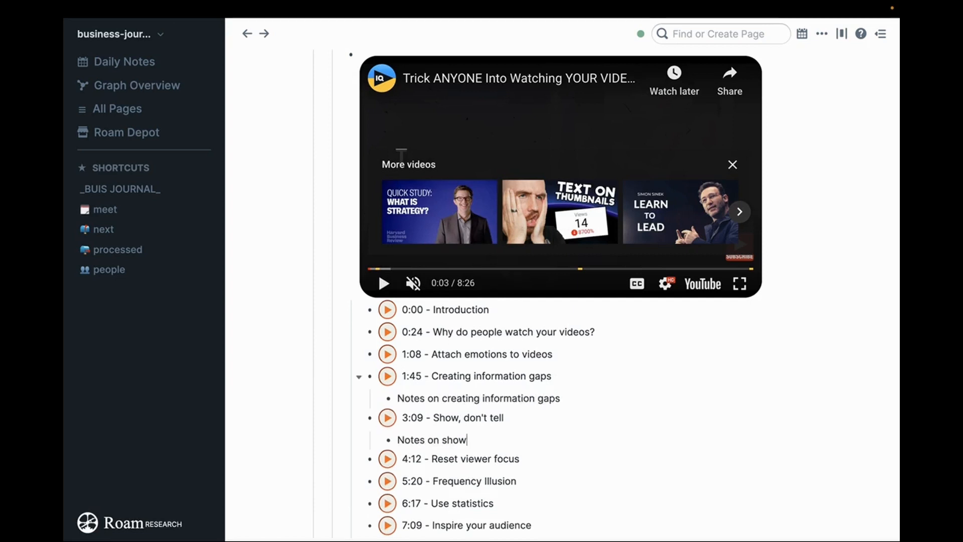
type("don't tell")
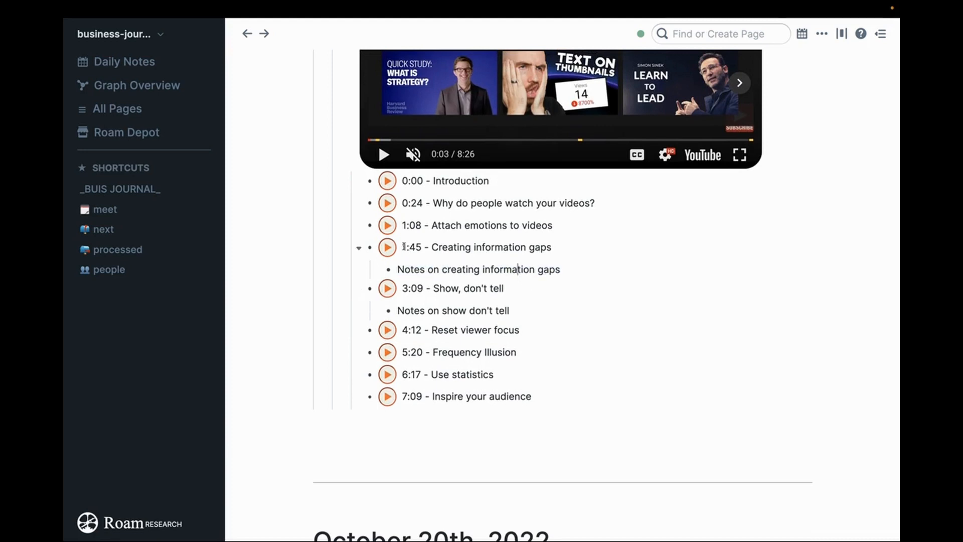
- Jump the embedded video to the 1:45 Creating information gaps chapter
left_click(387, 247)
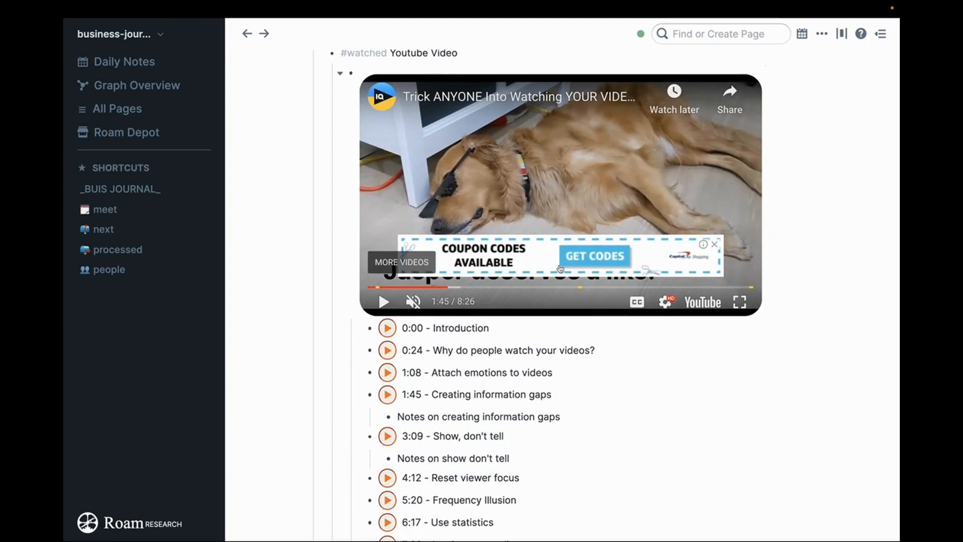
scroll("down", 3)
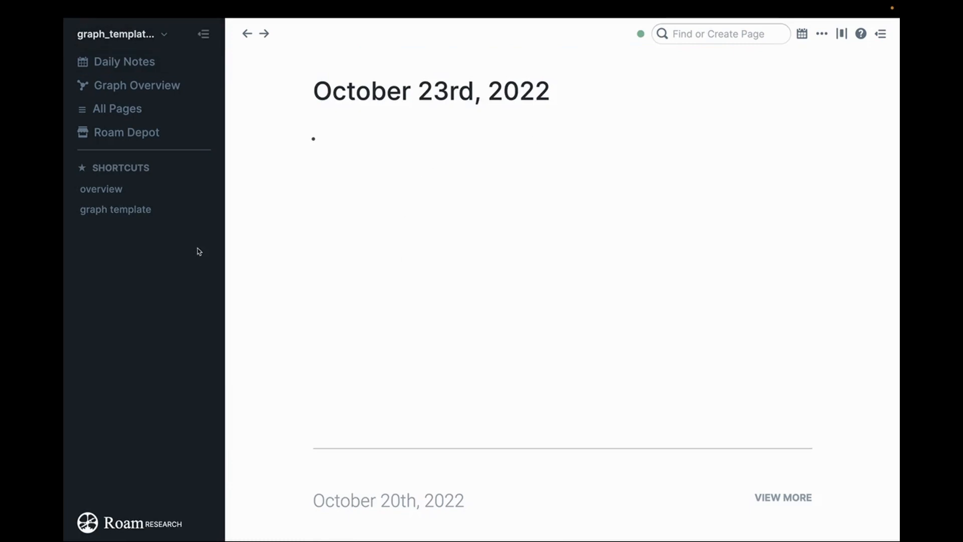
- Expand the [[_YOU_TUBE_MODS]] section on the graph template page to reveal its JavaScript code
left_click(115, 209)
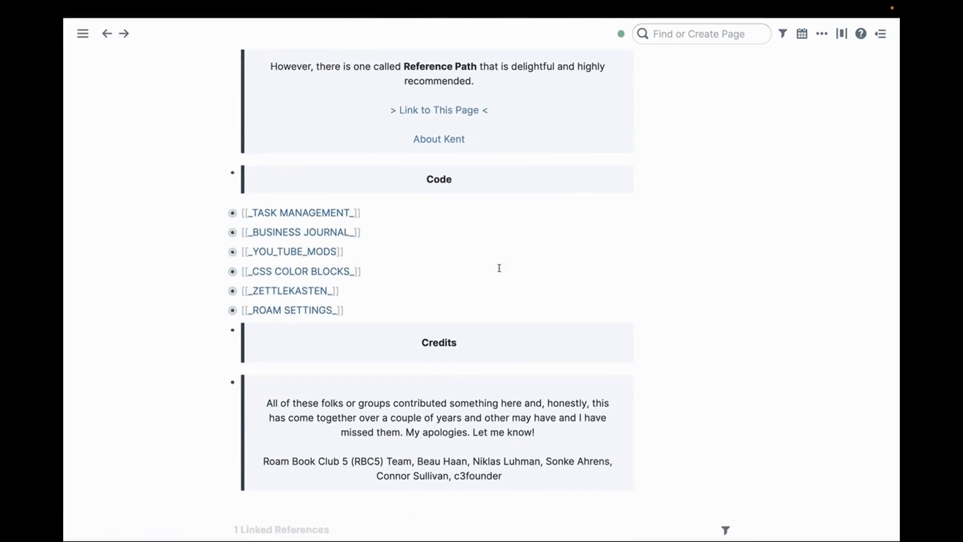
mouse_move(242, 252)
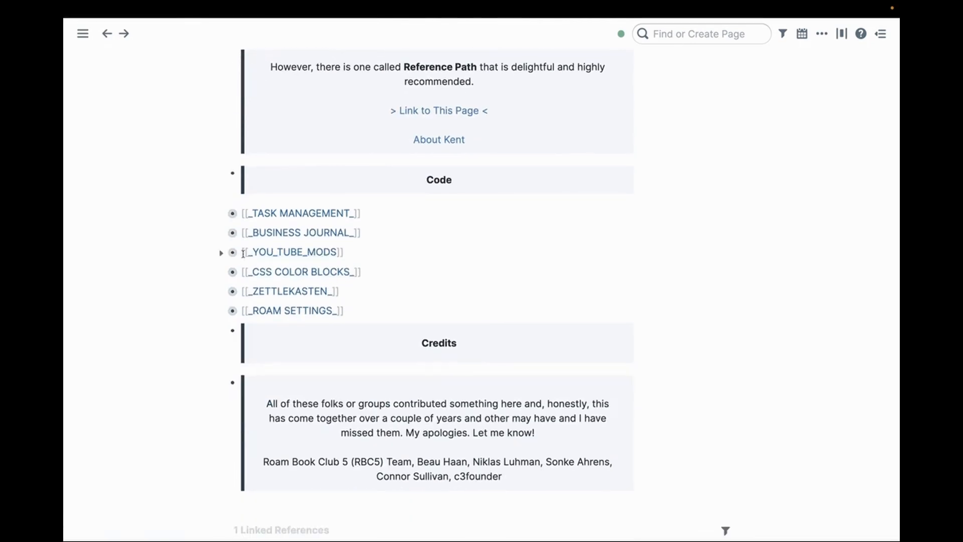
left_click(220, 252)
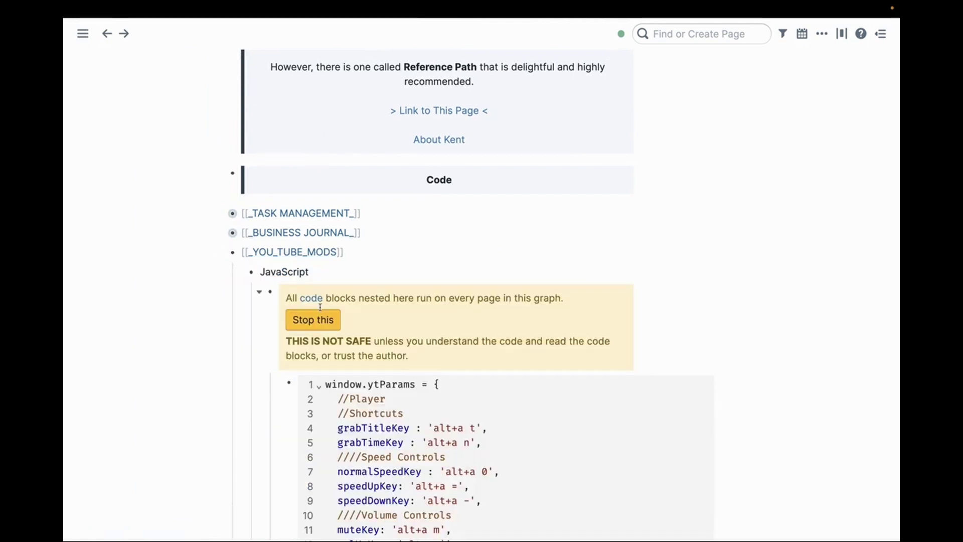
scroll("down", 3)
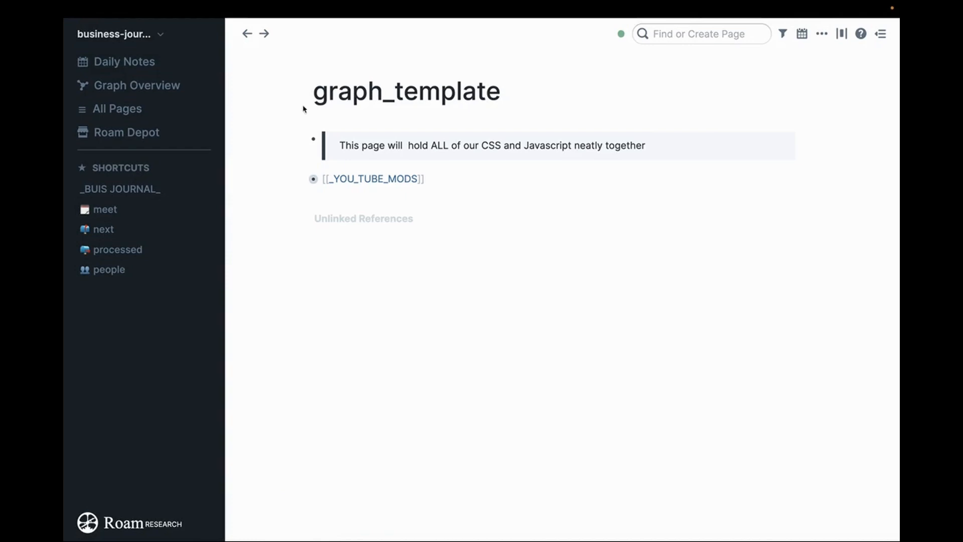
mouse_move(302, 180)
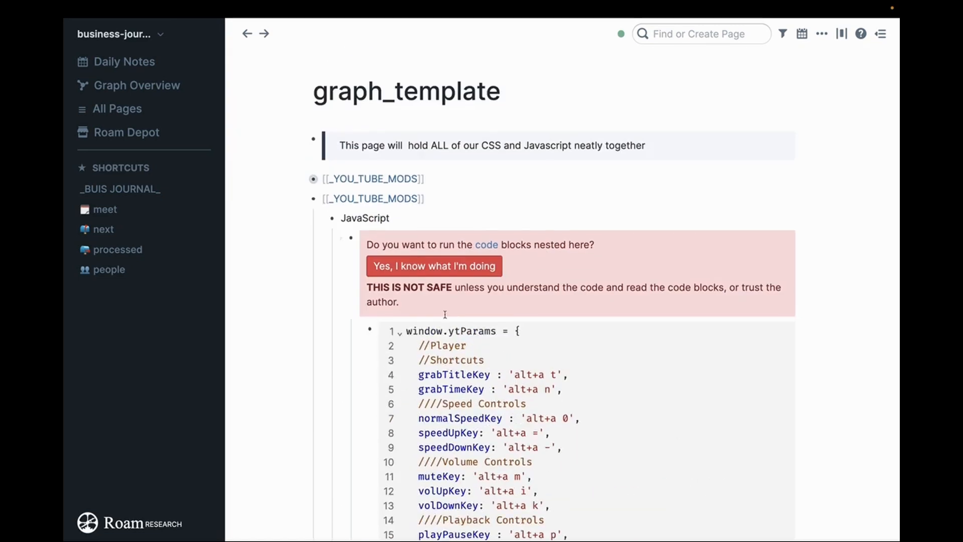
- Approve the pasted _YOU_TUBE_MODS JavaScript with 'Yes, I know what I'm doing' and collapse the block
left_click(434, 266)
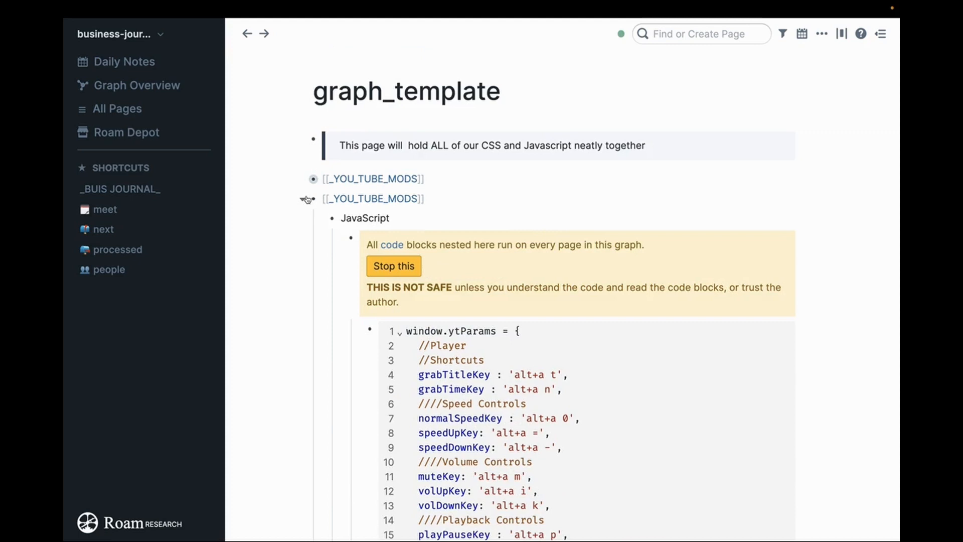
left_click(308, 198)
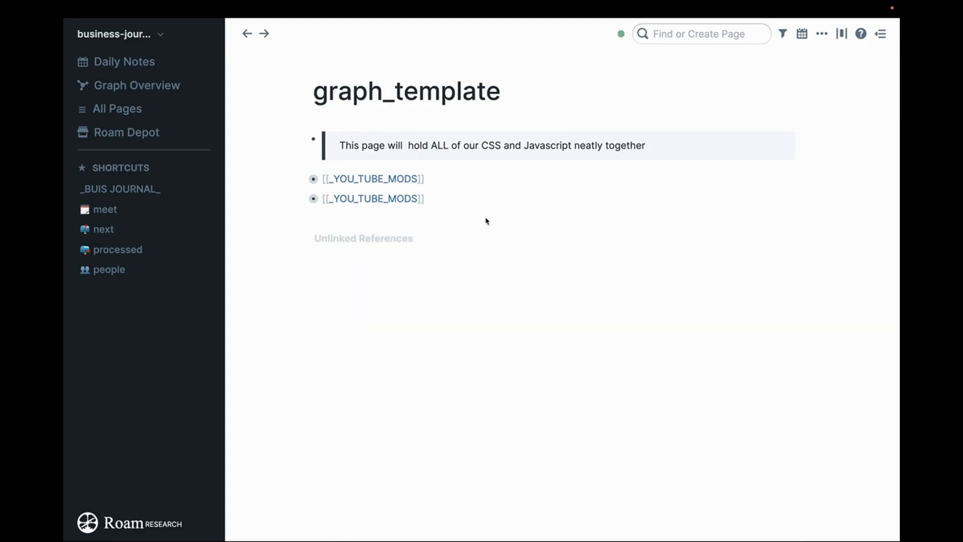